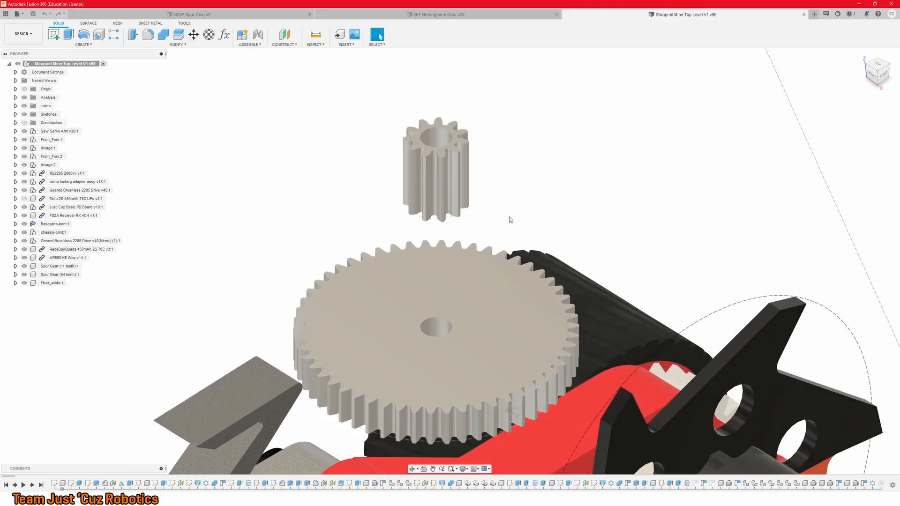
# Show the 26T Herringbone Gear v23 design, then switch to the 32DP Spur Gear v3 design.
pyautogui.click(436, 14)
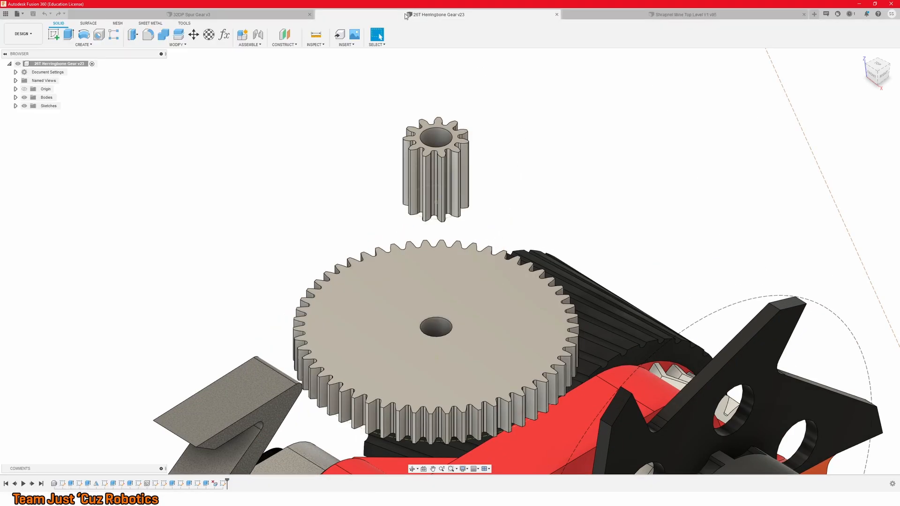
pyautogui.click(193, 15)
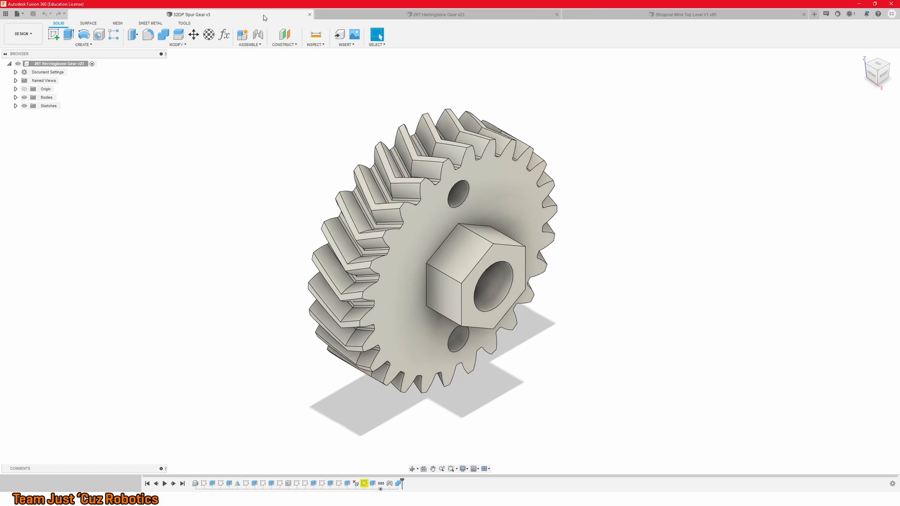
pyautogui.click(190, 15)
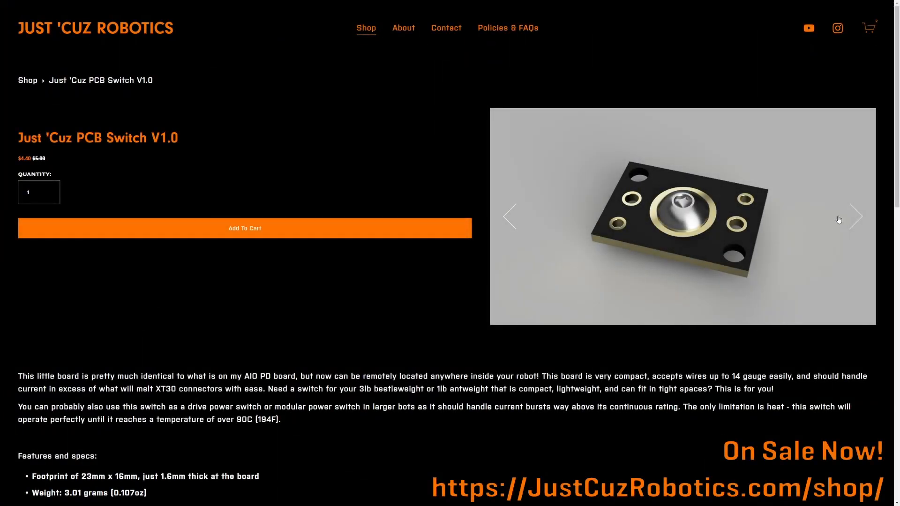
# Browse the PCB Switch V1.0 photos and scroll down to You Might Also Like.
pyautogui.click(856, 217)
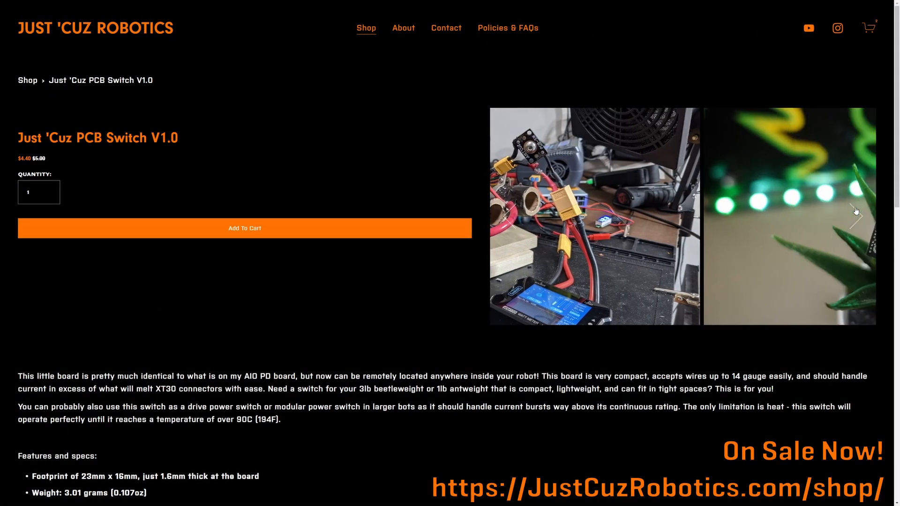
pyautogui.click(854, 211)
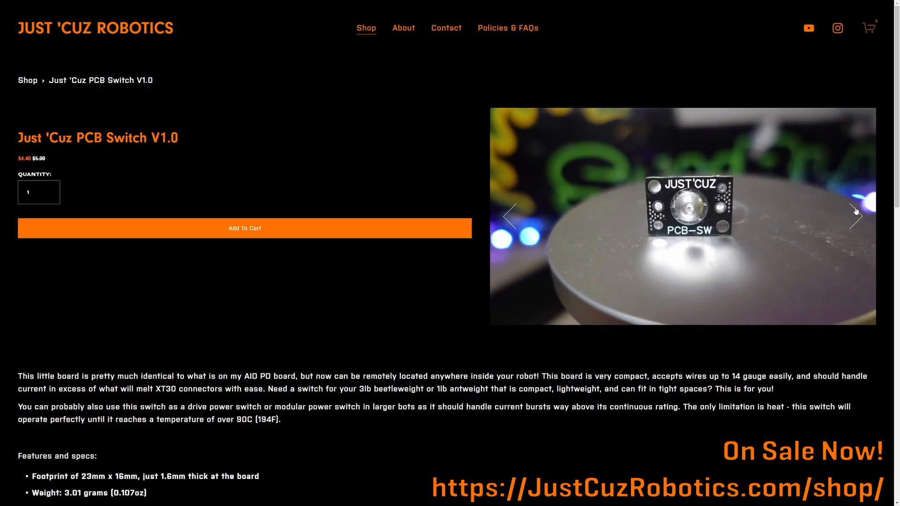
pyautogui.scroll(-3)
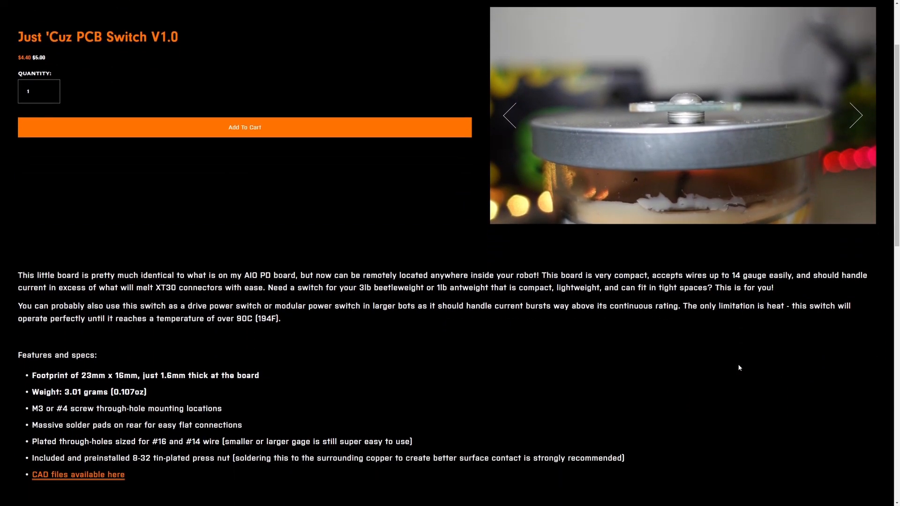
pyautogui.scroll(-3)
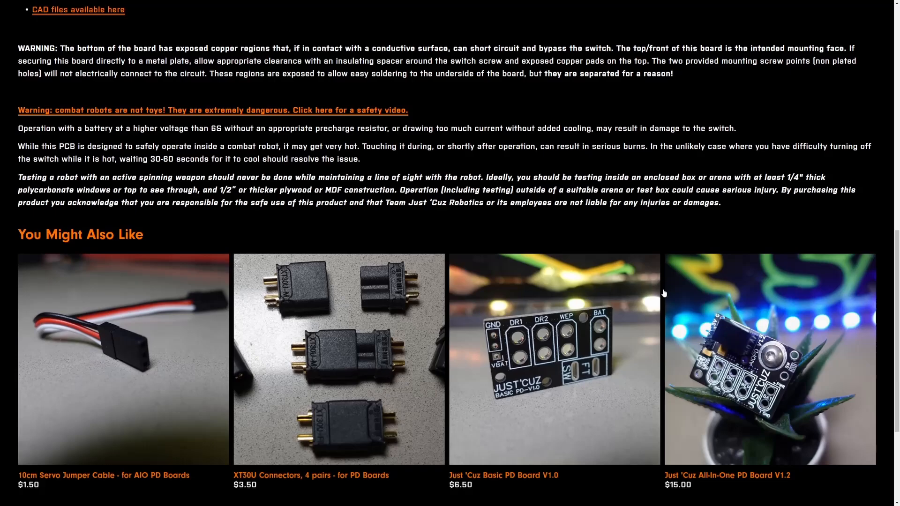
# Open the Just 'Cuz Basic PD Board V1.0 listing ($6.50) and browse its photos.
pyautogui.click(554, 358)
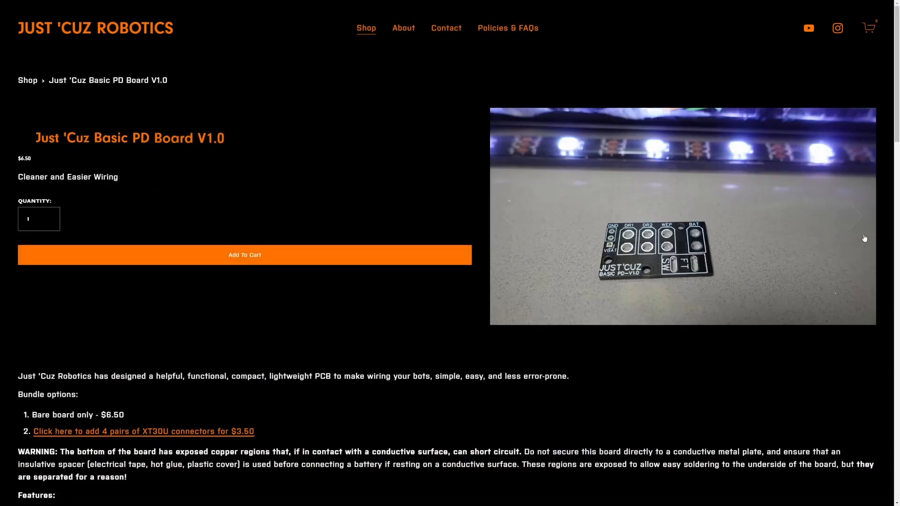
pyautogui.click(859, 218)
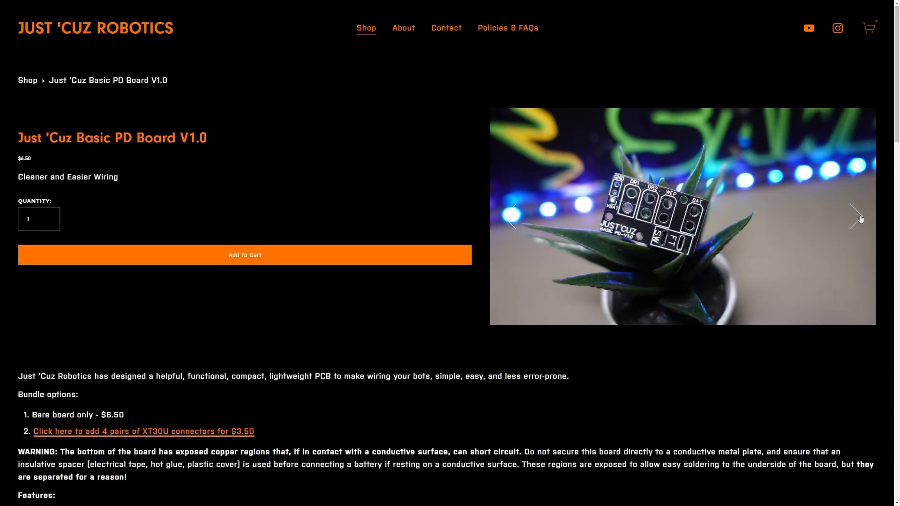
pyautogui.click(859, 217)
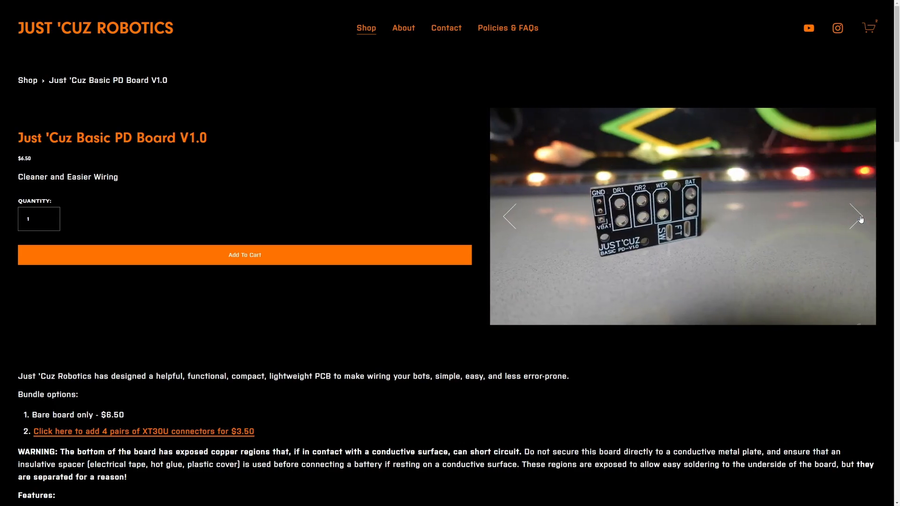
pyautogui.scroll(-3)
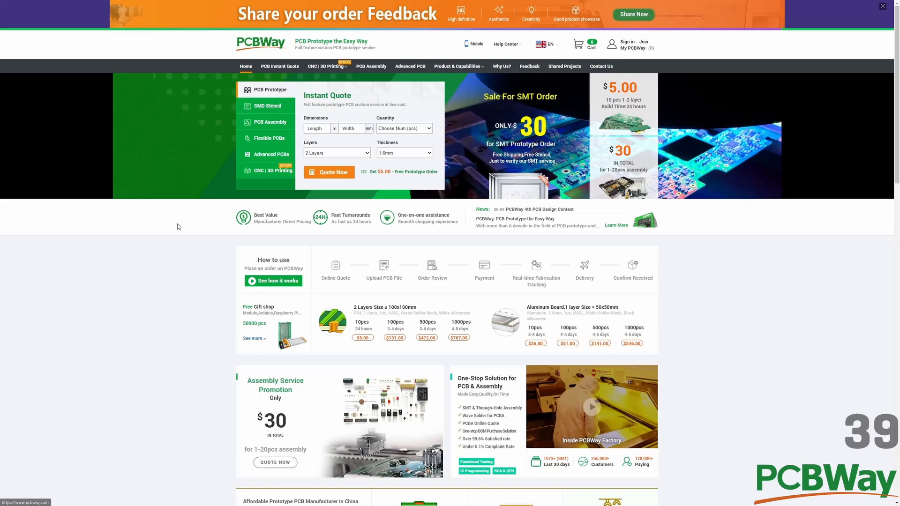
# Quote five Basic PD boards at $5, cart them, reach checkout ($27 with DHL), return home.
pyautogui.click(329, 172)
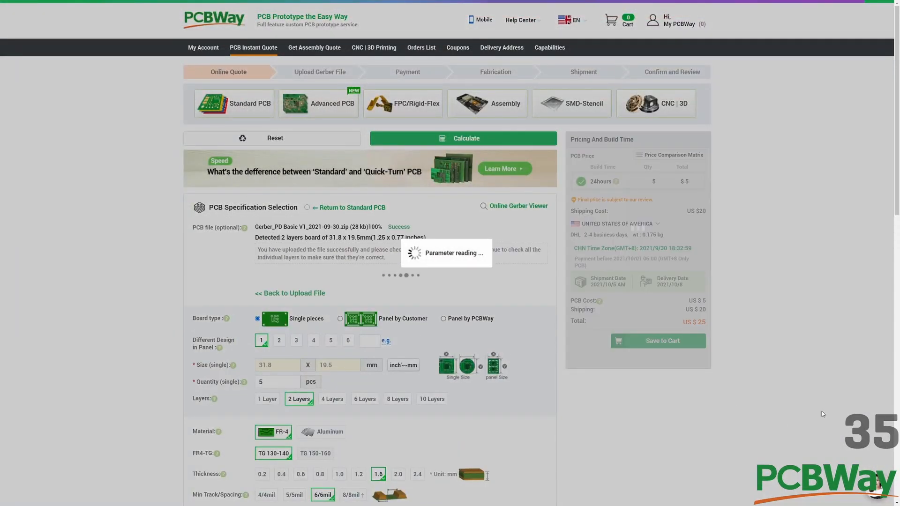
pyautogui.scroll(-3)
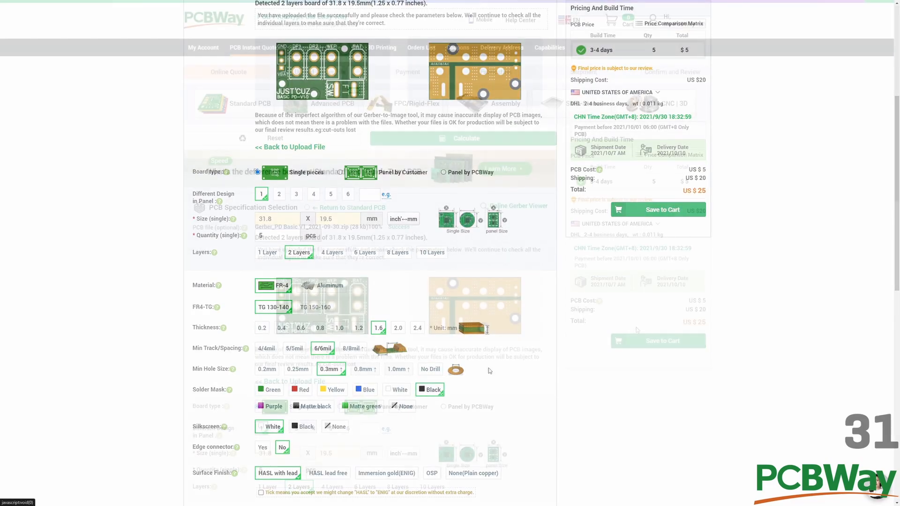
pyautogui.click(657, 209)
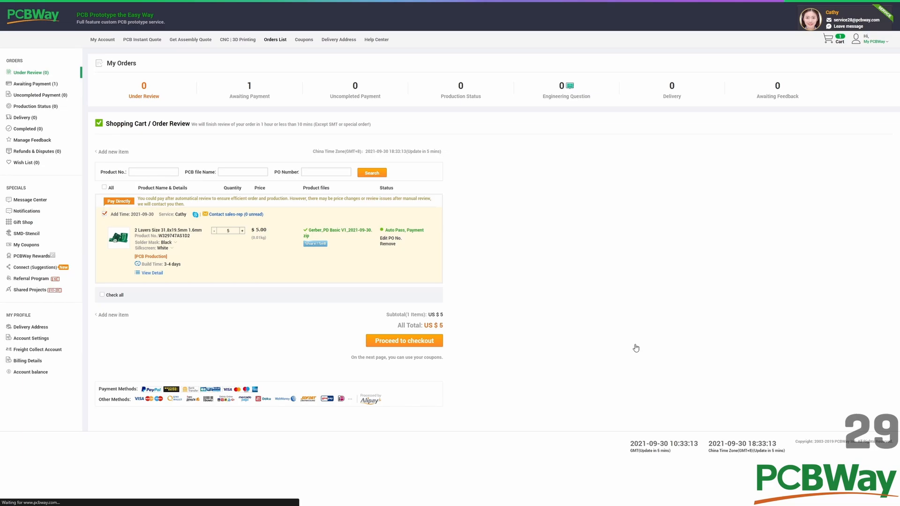
pyautogui.click(404, 340)
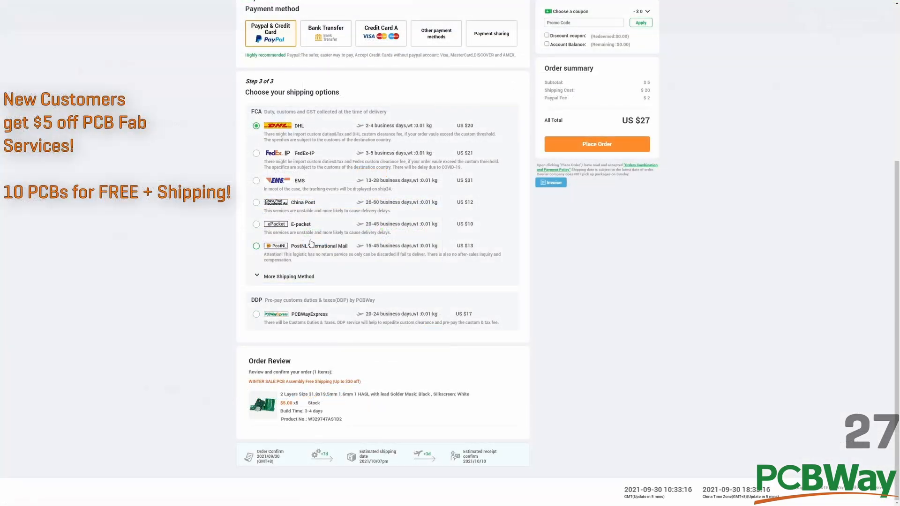
pyautogui.click(256, 224)
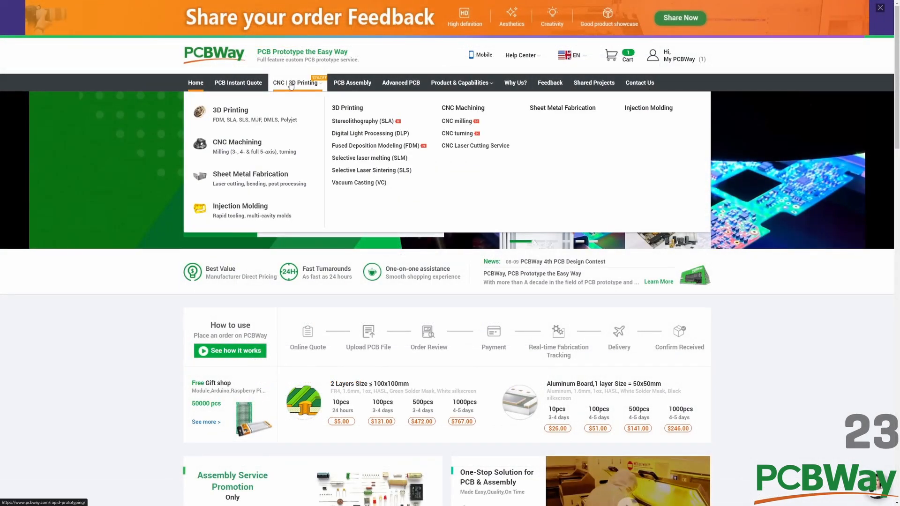
# Open the CNC | 3D Printing Auto Quote, try Nylon, then switch to CNC machining.
pyautogui.click(230, 110)
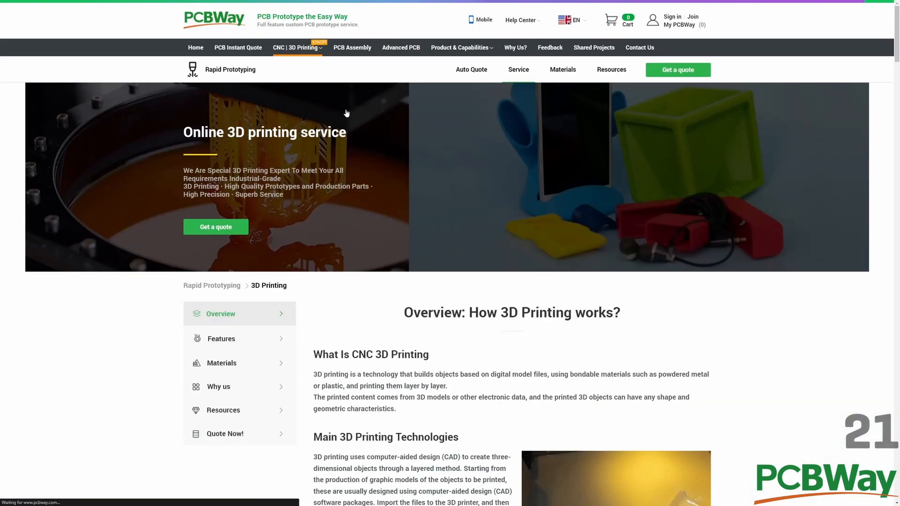
pyautogui.click(471, 69)
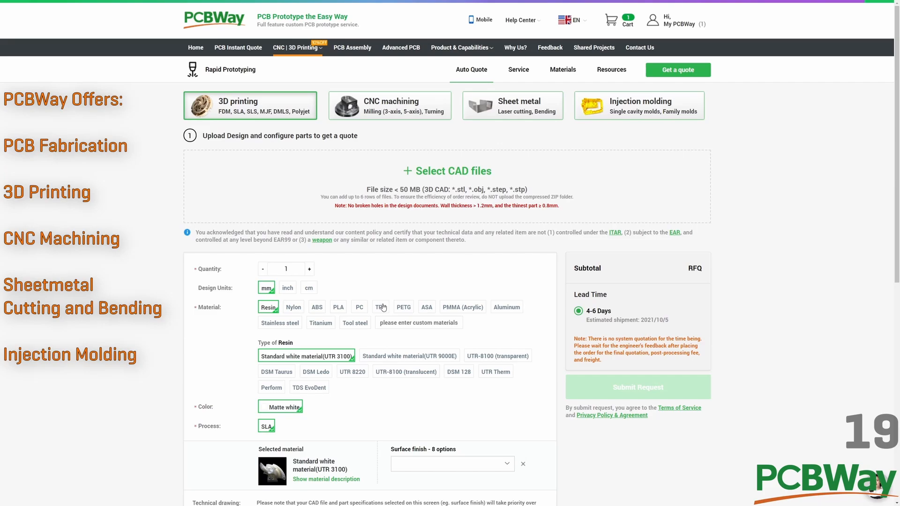
pyautogui.click(292, 307)
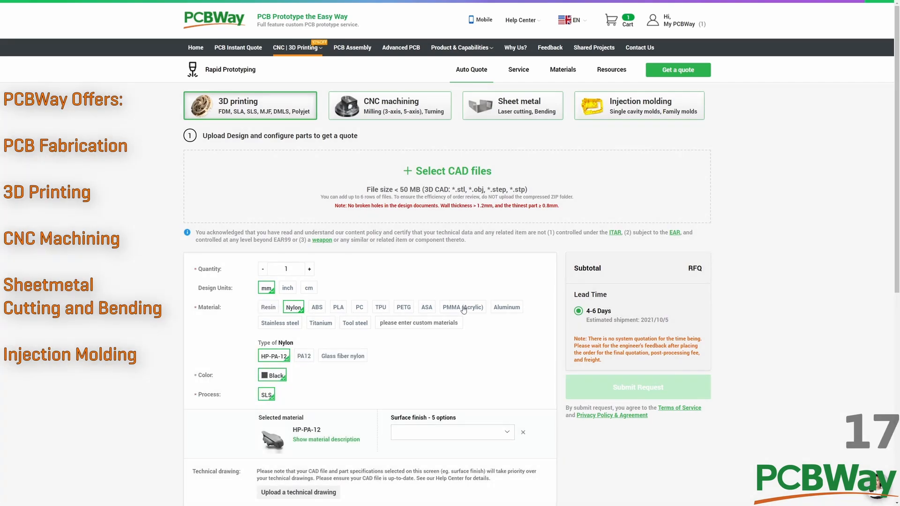
pyautogui.click(389, 106)
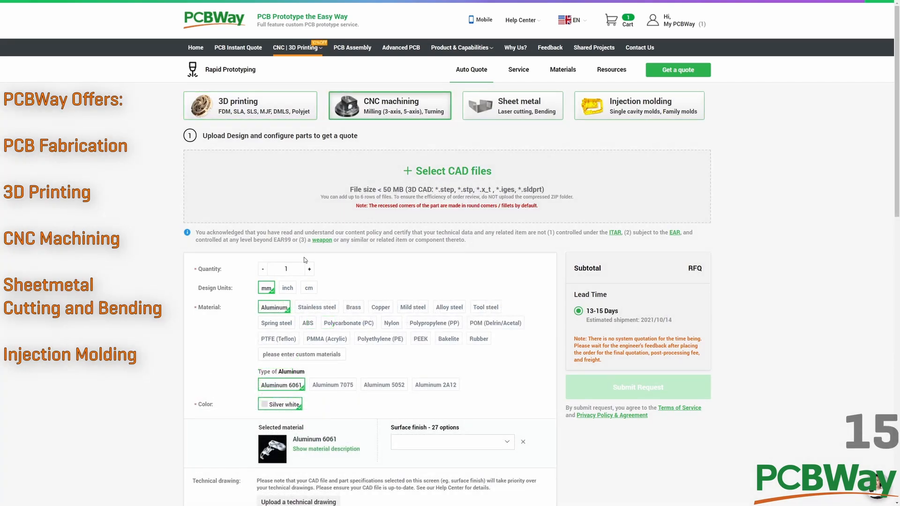
# Try aluminum and steel materials, load Cobra Upright v3.step, and set inch units for six parts at $114.
pyautogui.click(332, 384)
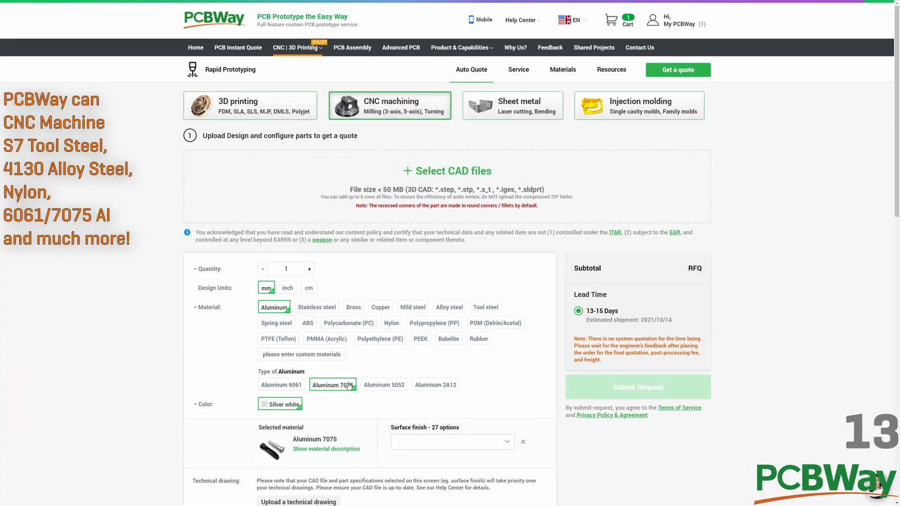
pyautogui.click(449, 307)
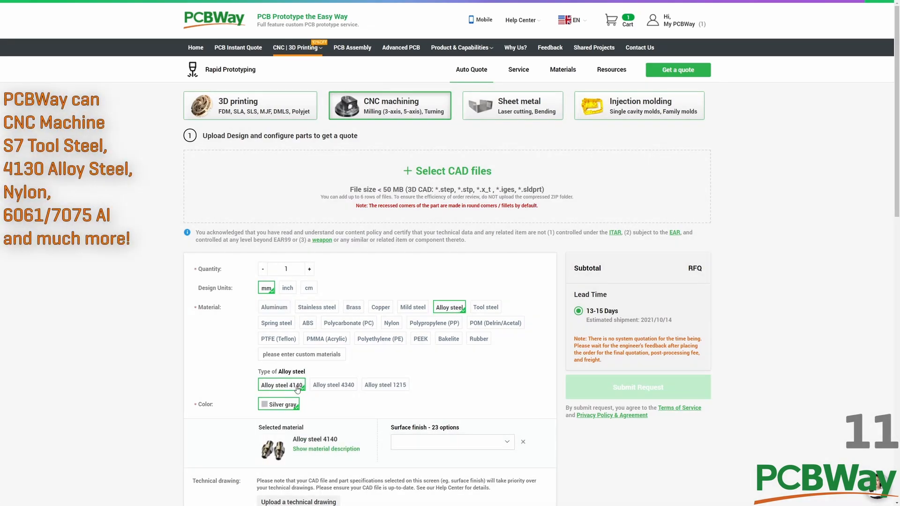
pyautogui.click(333, 384)
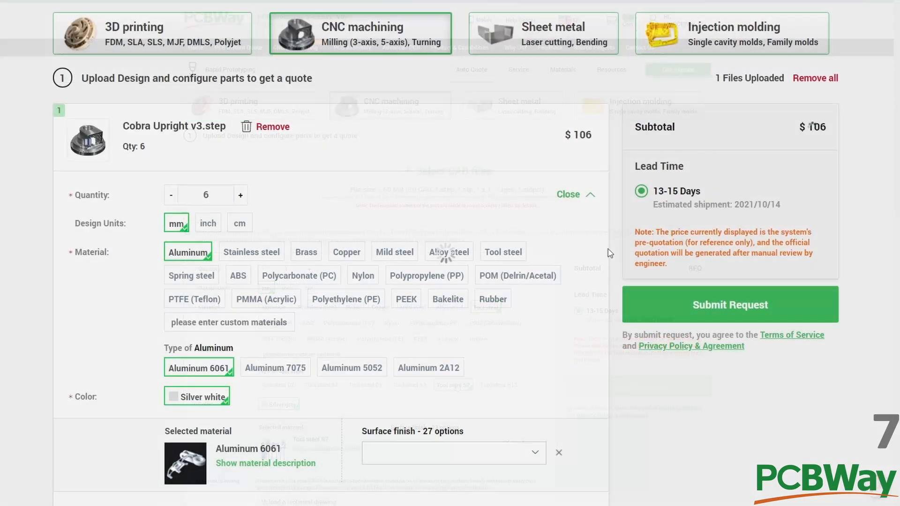
pyautogui.click(207, 223)
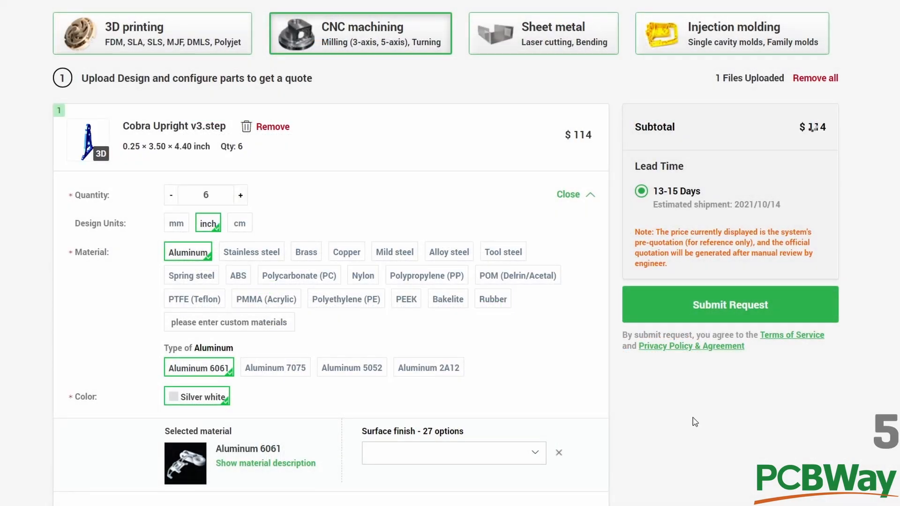